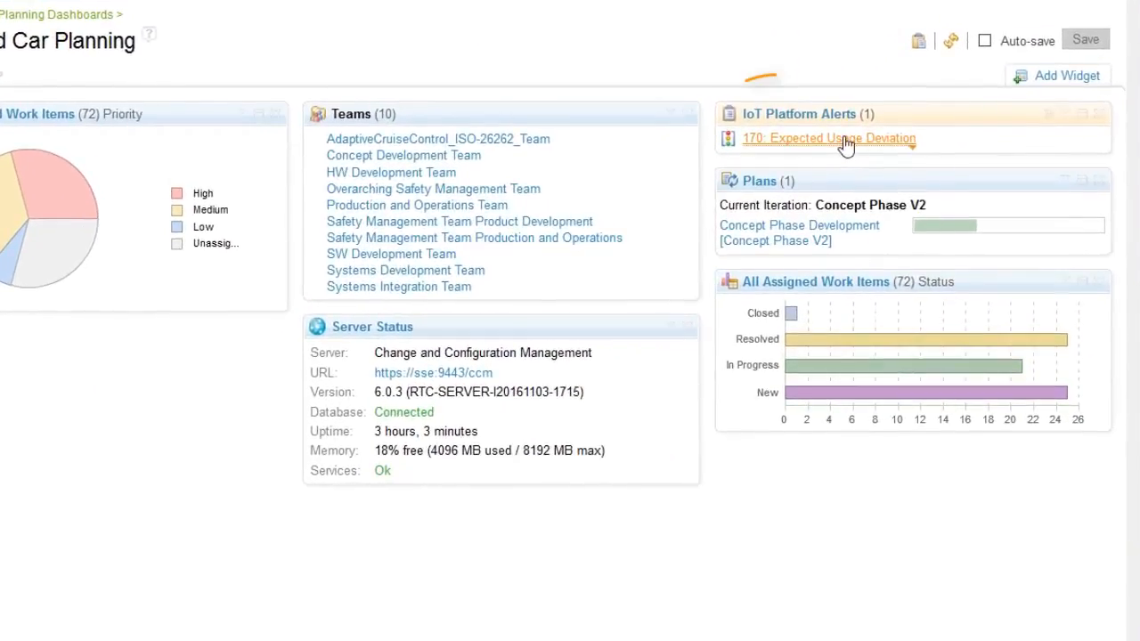
Open alert 170 'Expected Usage Deviation' and follow its linked Requirements Impact Analysis diagram.
{"action": "left_click", "coordinate": [828, 139]}
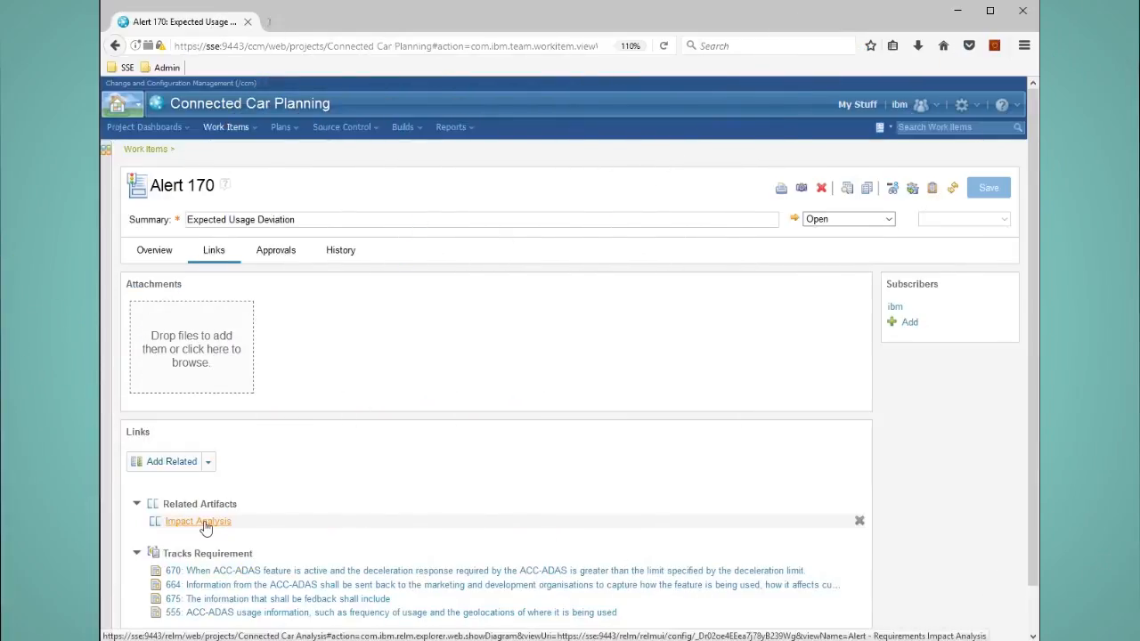
{"action": "left_click", "coordinate": [198, 521]}
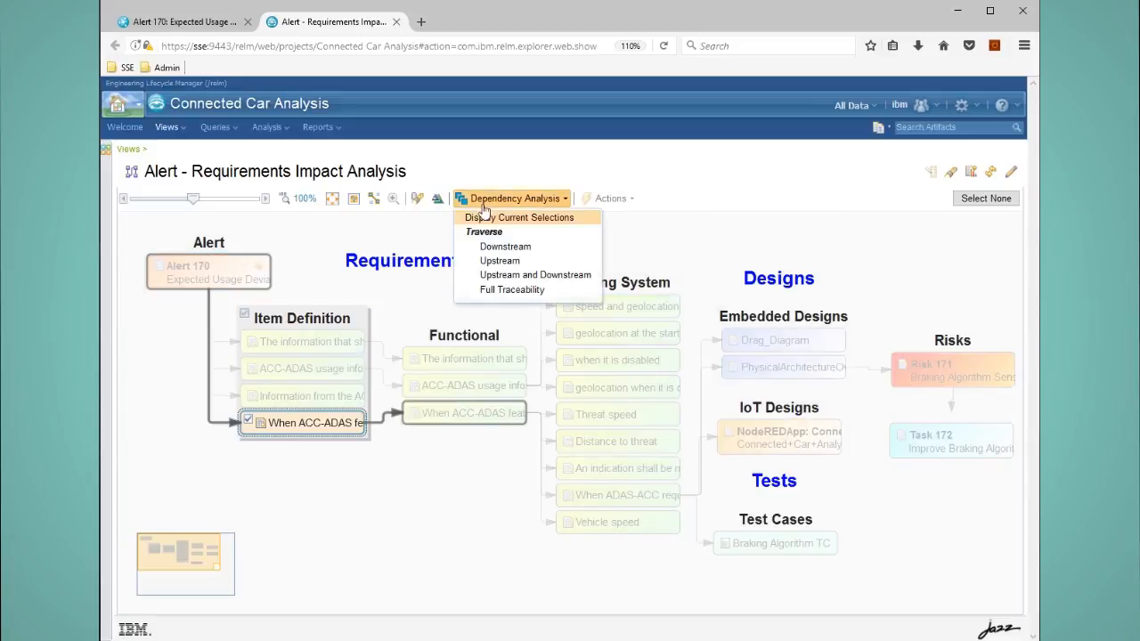
Show the plan's Traceability view listing Implements Requirement links for the 3.7 hazard analysis items.
{"action": "left_click", "coordinate": [518, 218]}
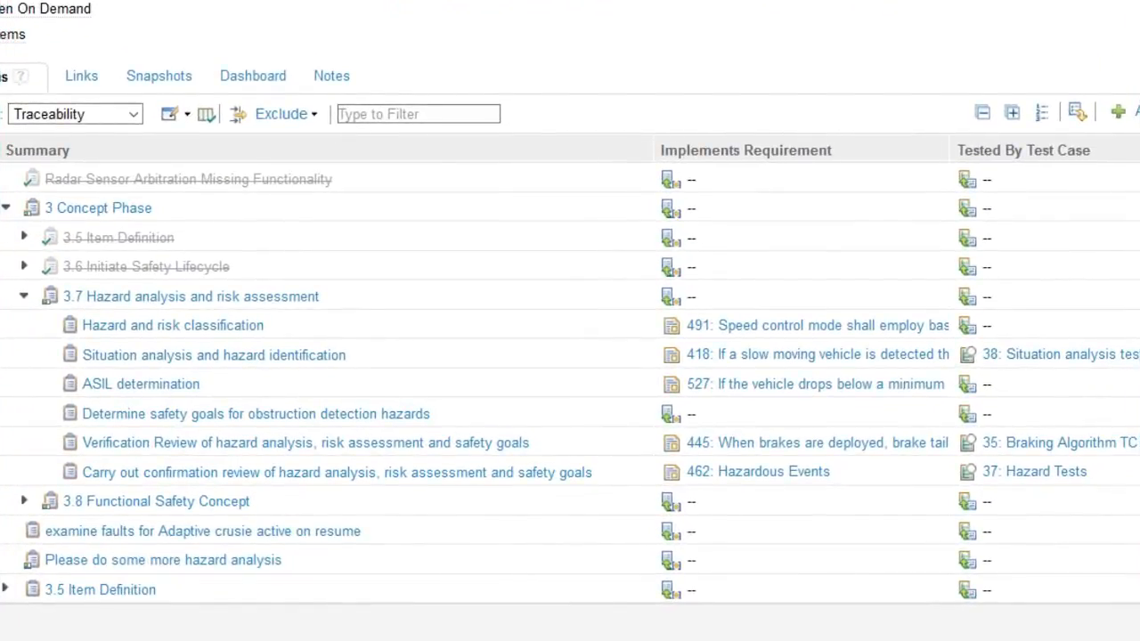
{"action": "left_click", "coordinate": [745, 149]}
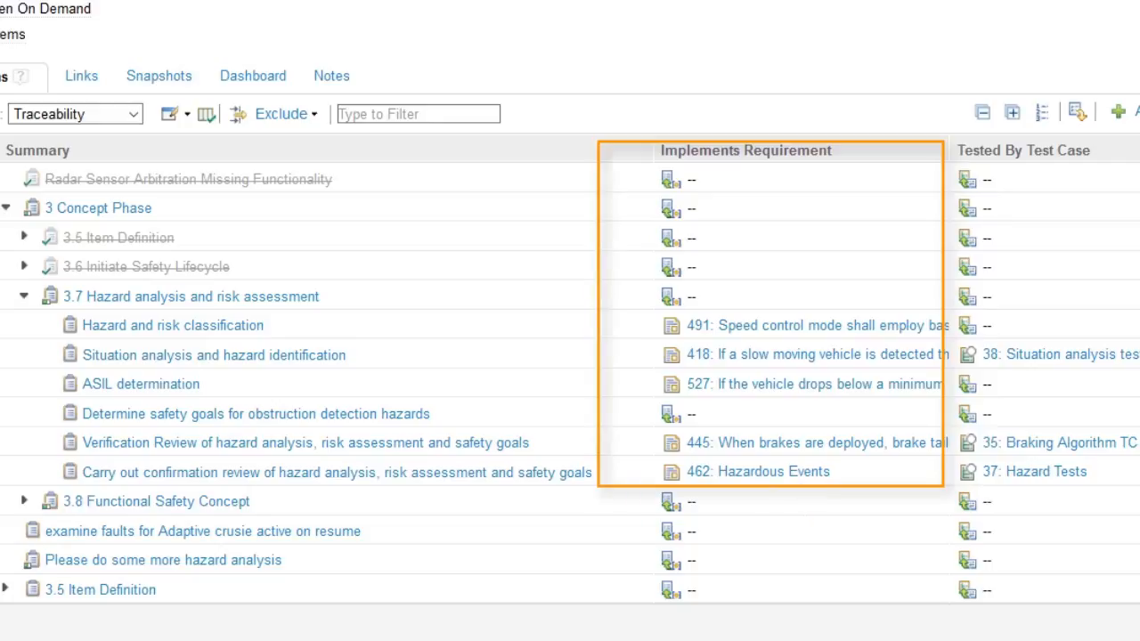